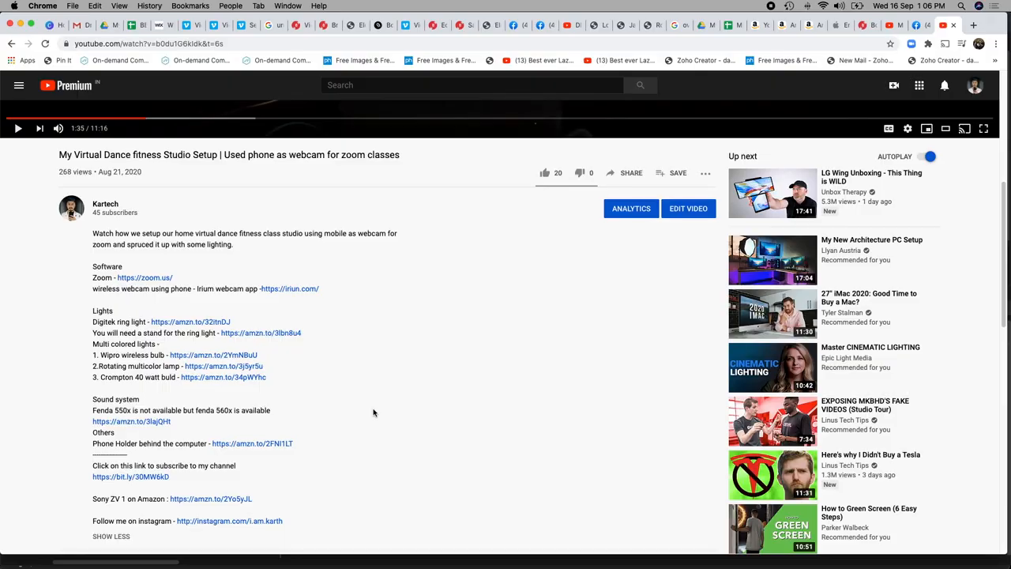
pyautogui.scroll(-3)
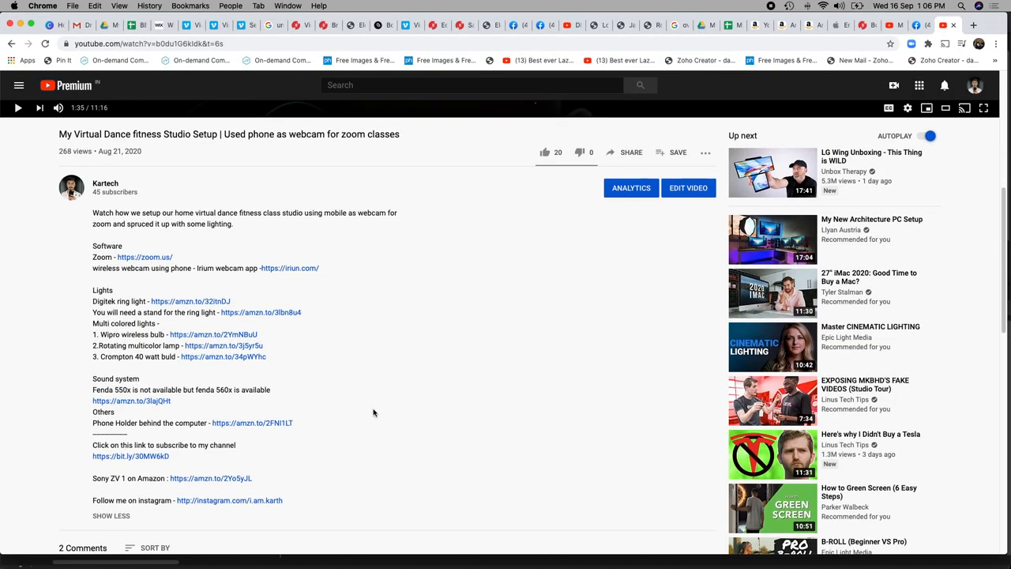
pyautogui.scroll(-3)
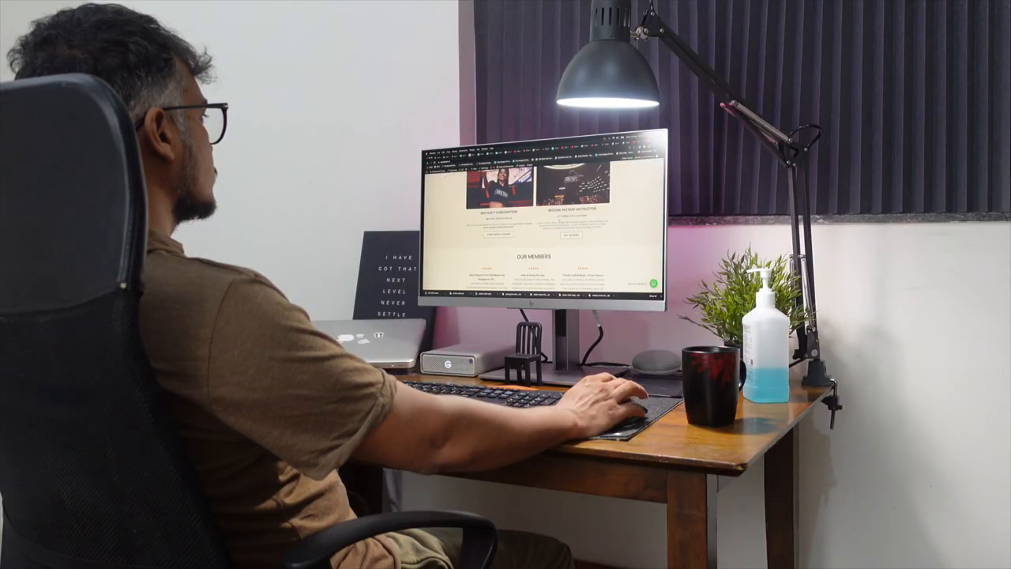
pyautogui.scroll(-3)
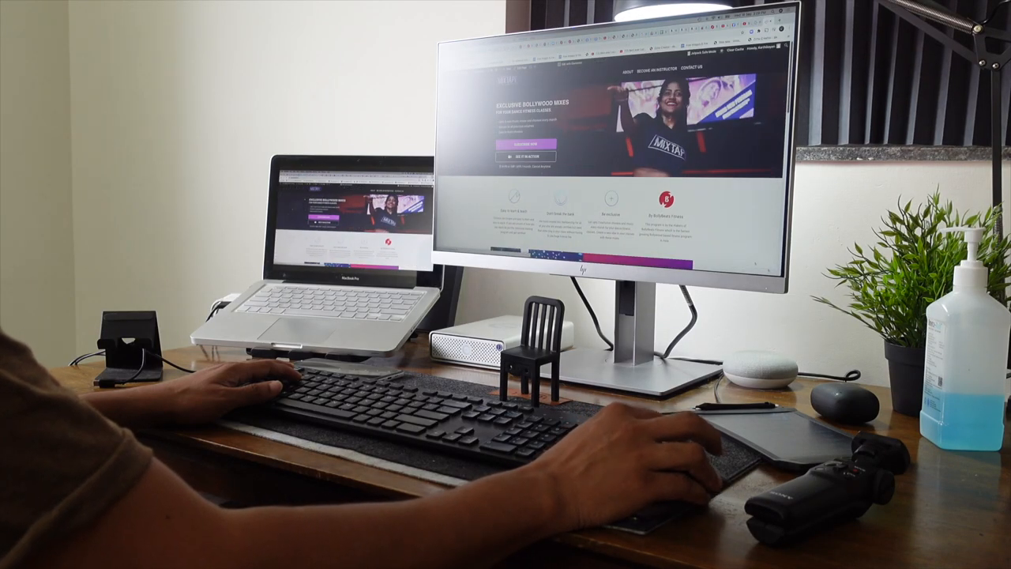
pyautogui.scroll(-3)
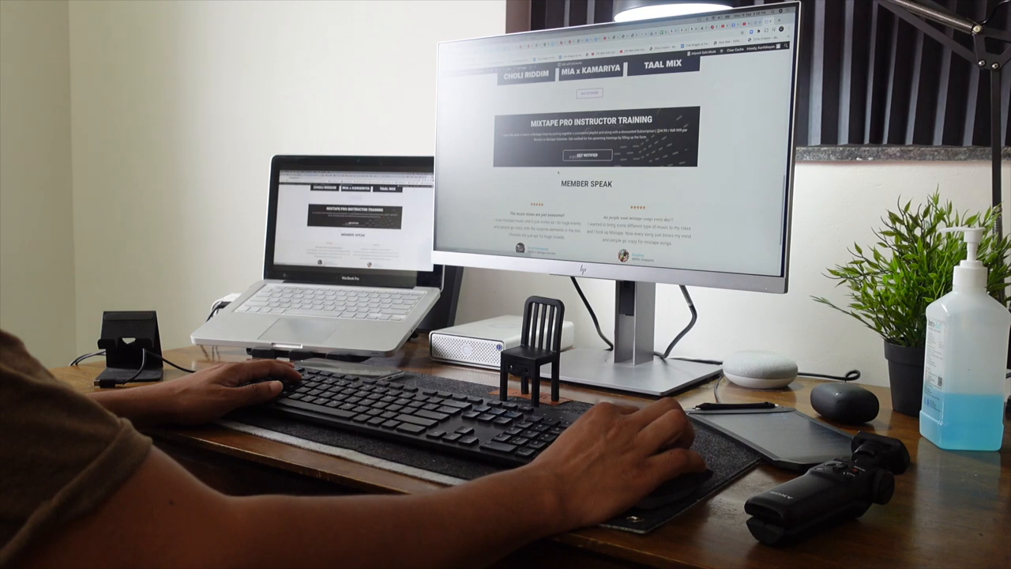